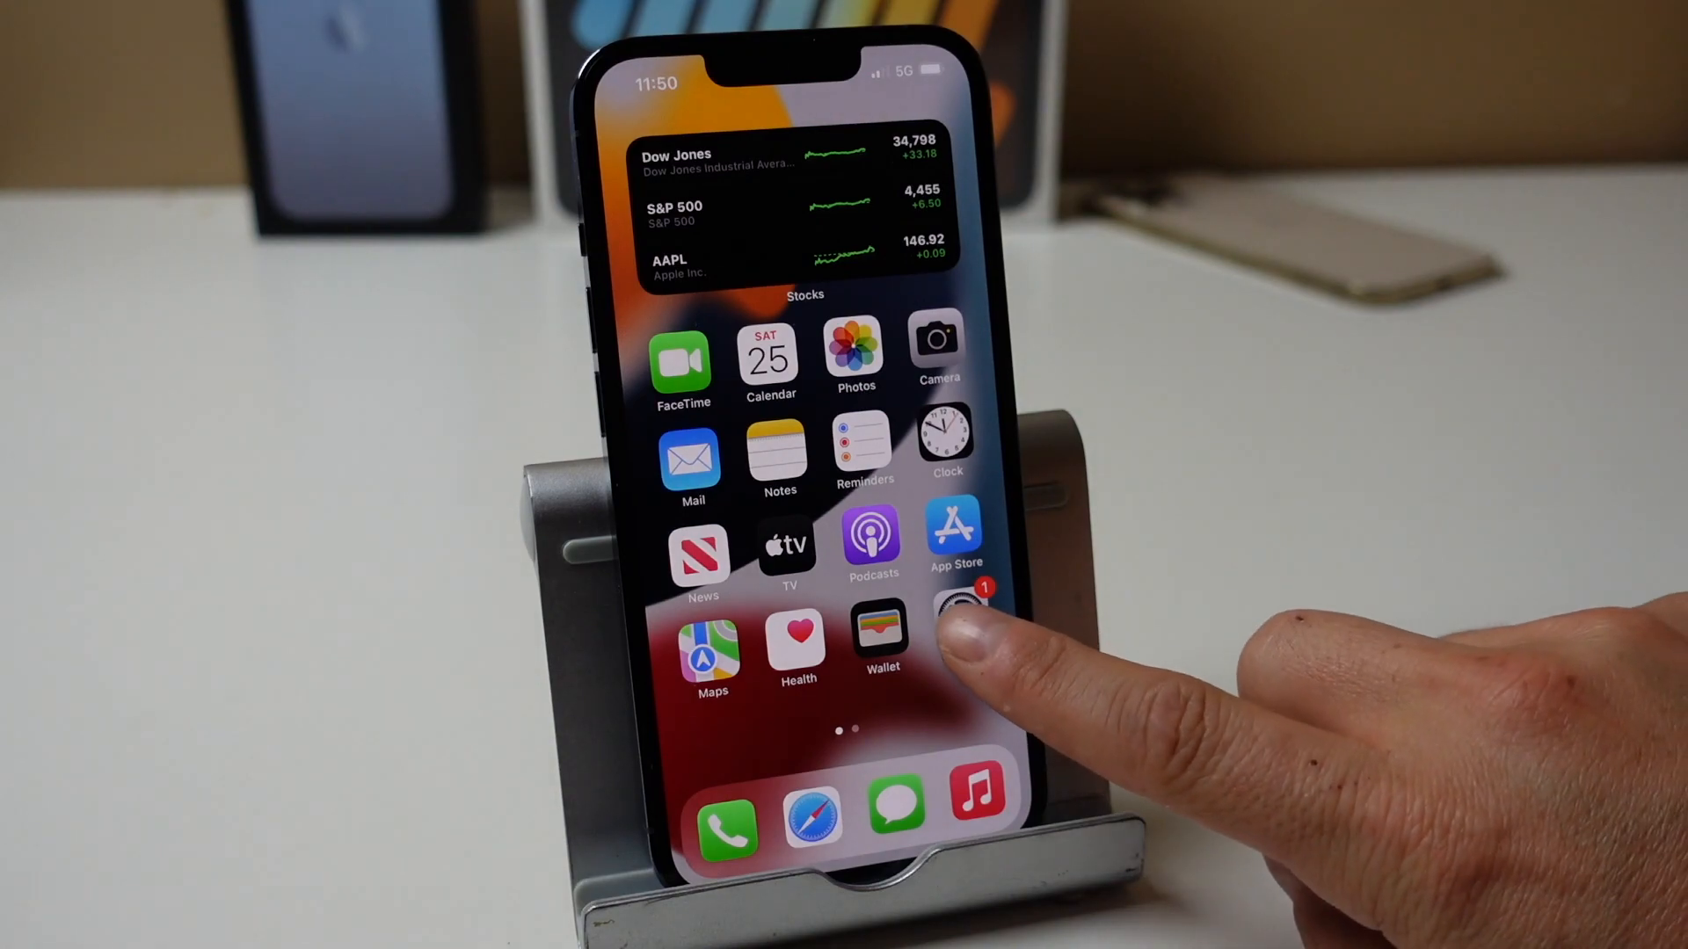
Go from the home screen into Settings and then the Cellular section
click(957, 613)
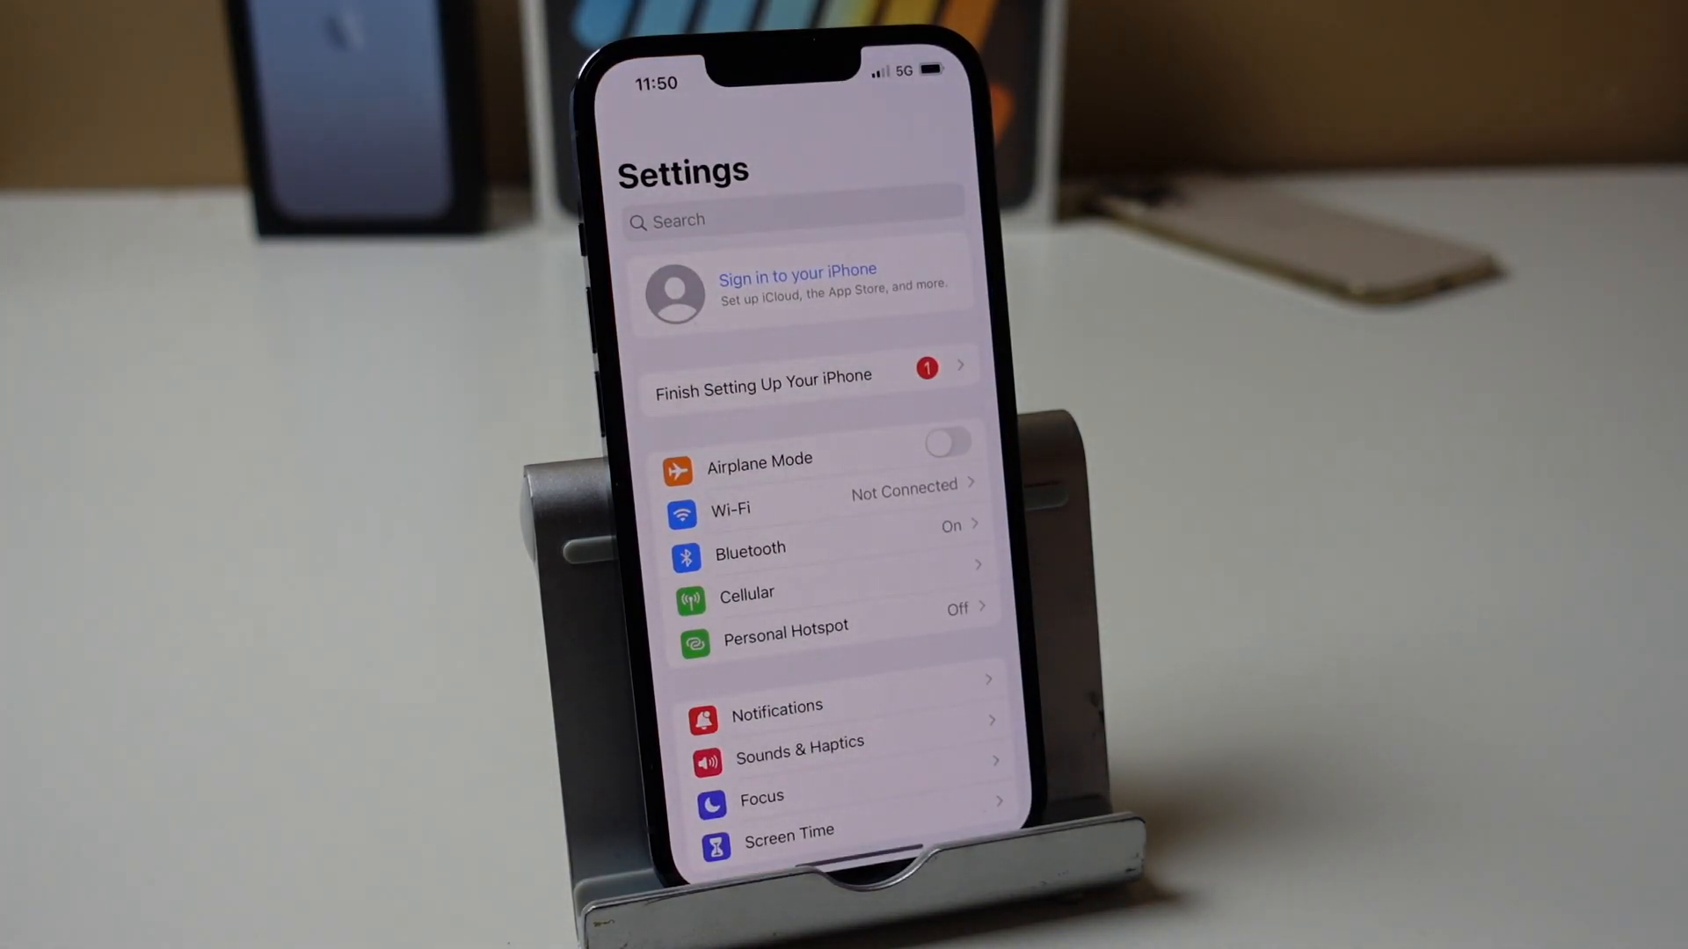
click(746, 596)
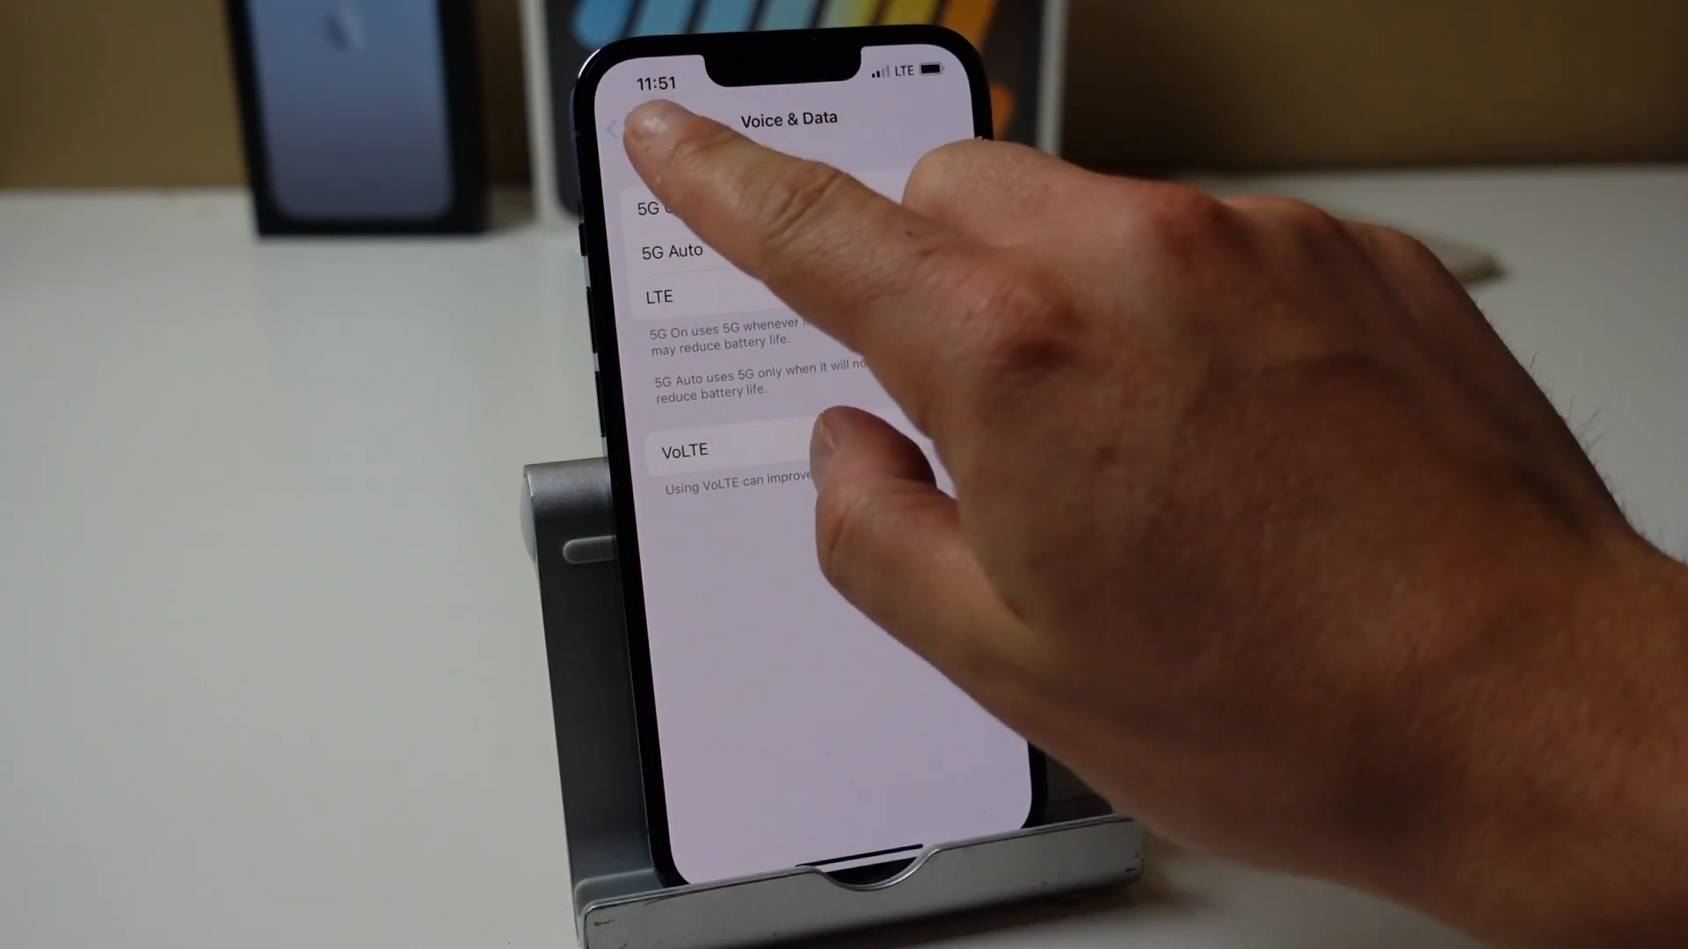
Return to the Cellular Data Options overview, now listing Voice & Data as LTE
click(619, 128)
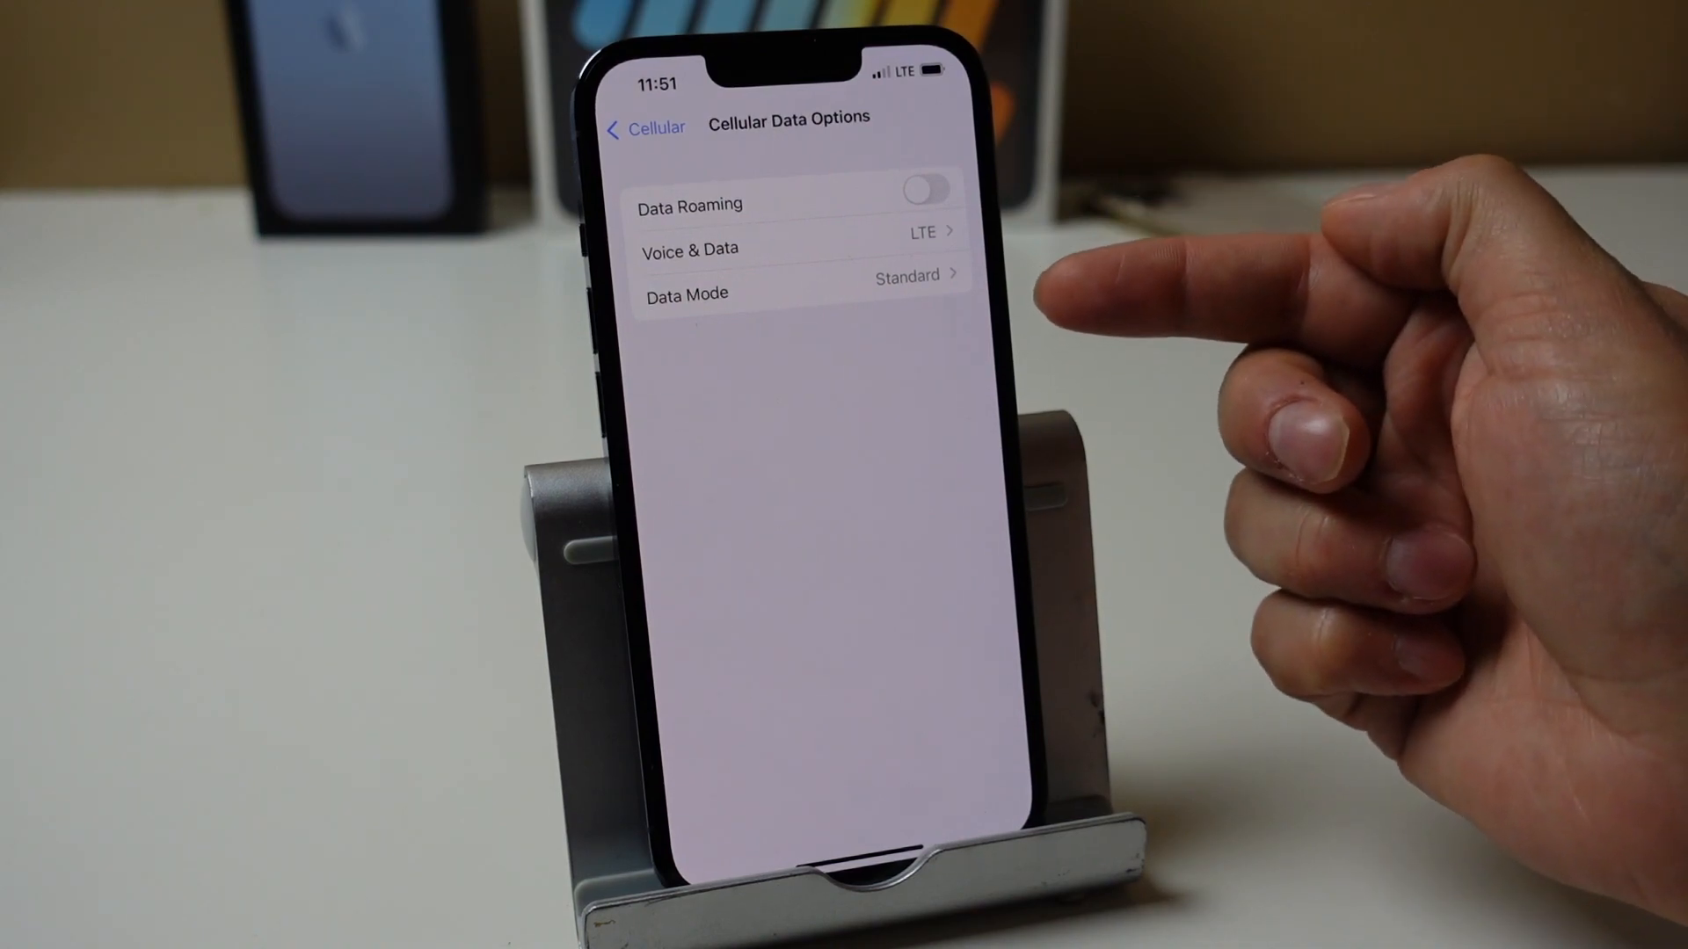
click(797, 294)
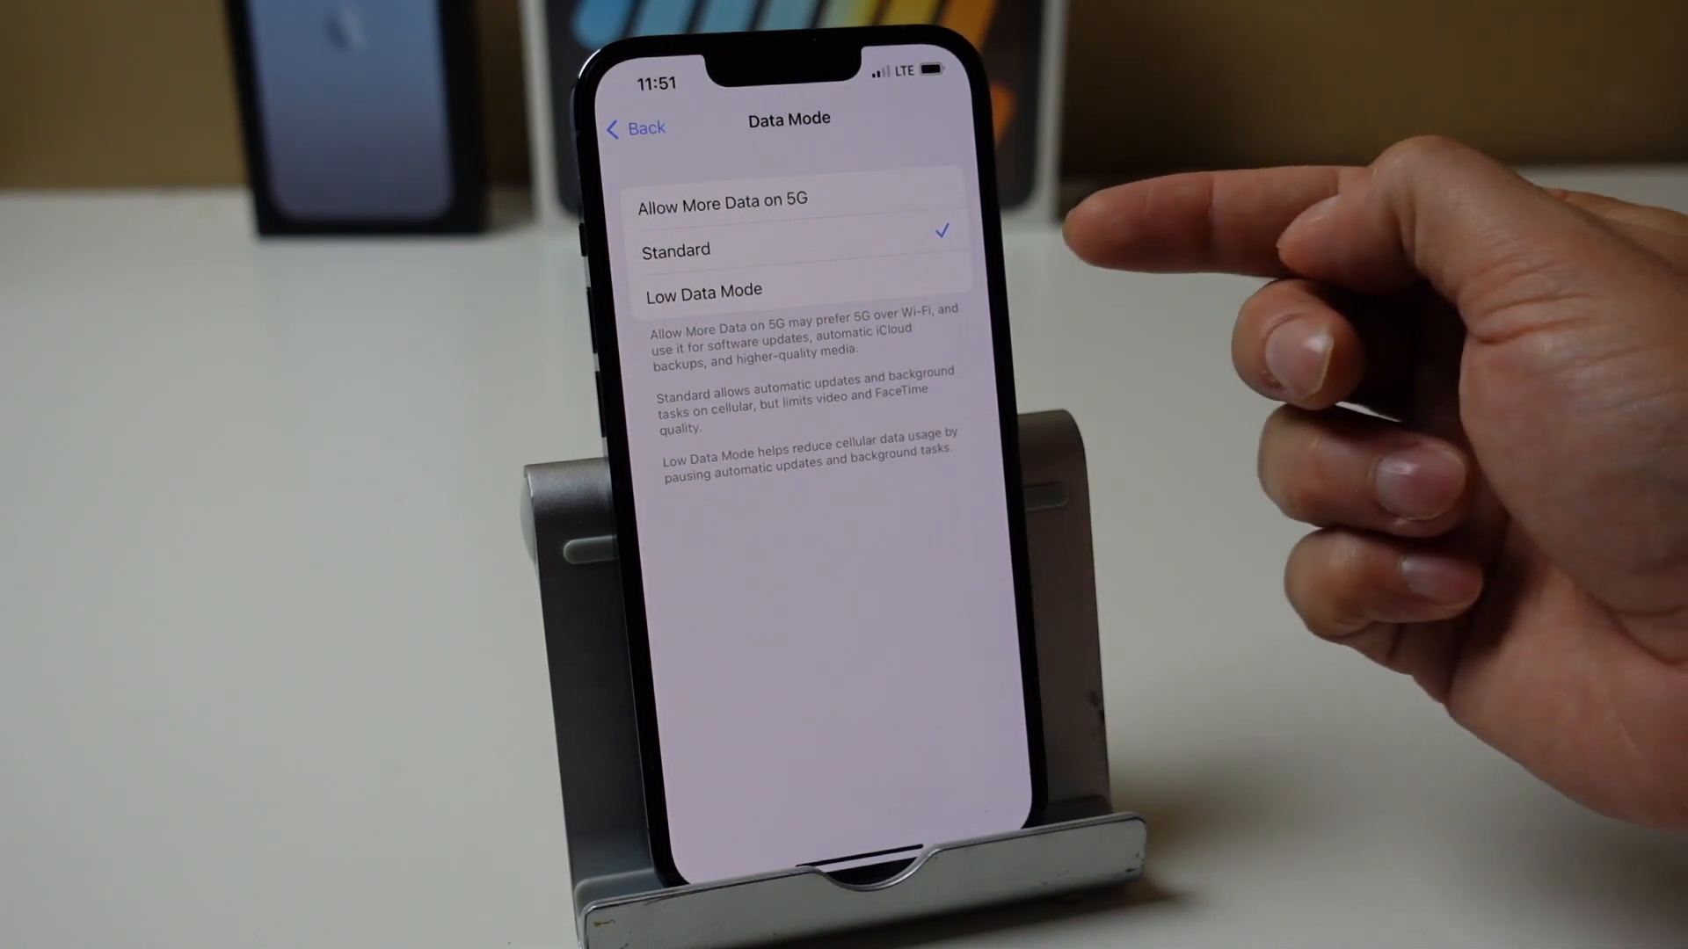
mouse_move(1238, 301)
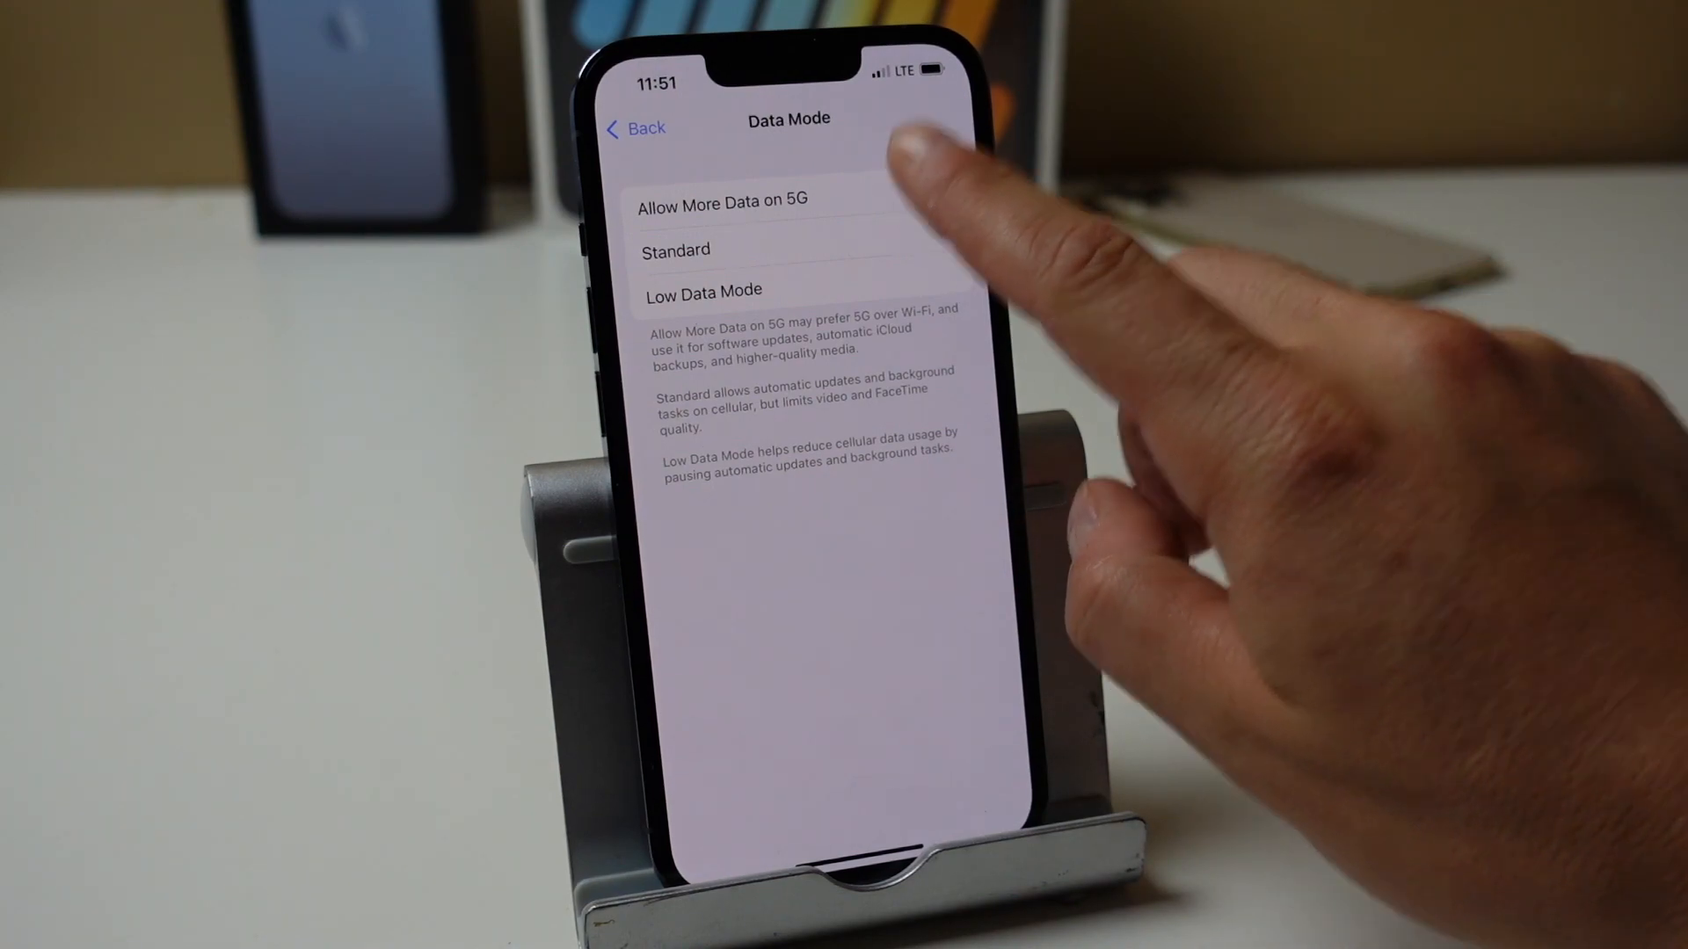
click(721, 198)
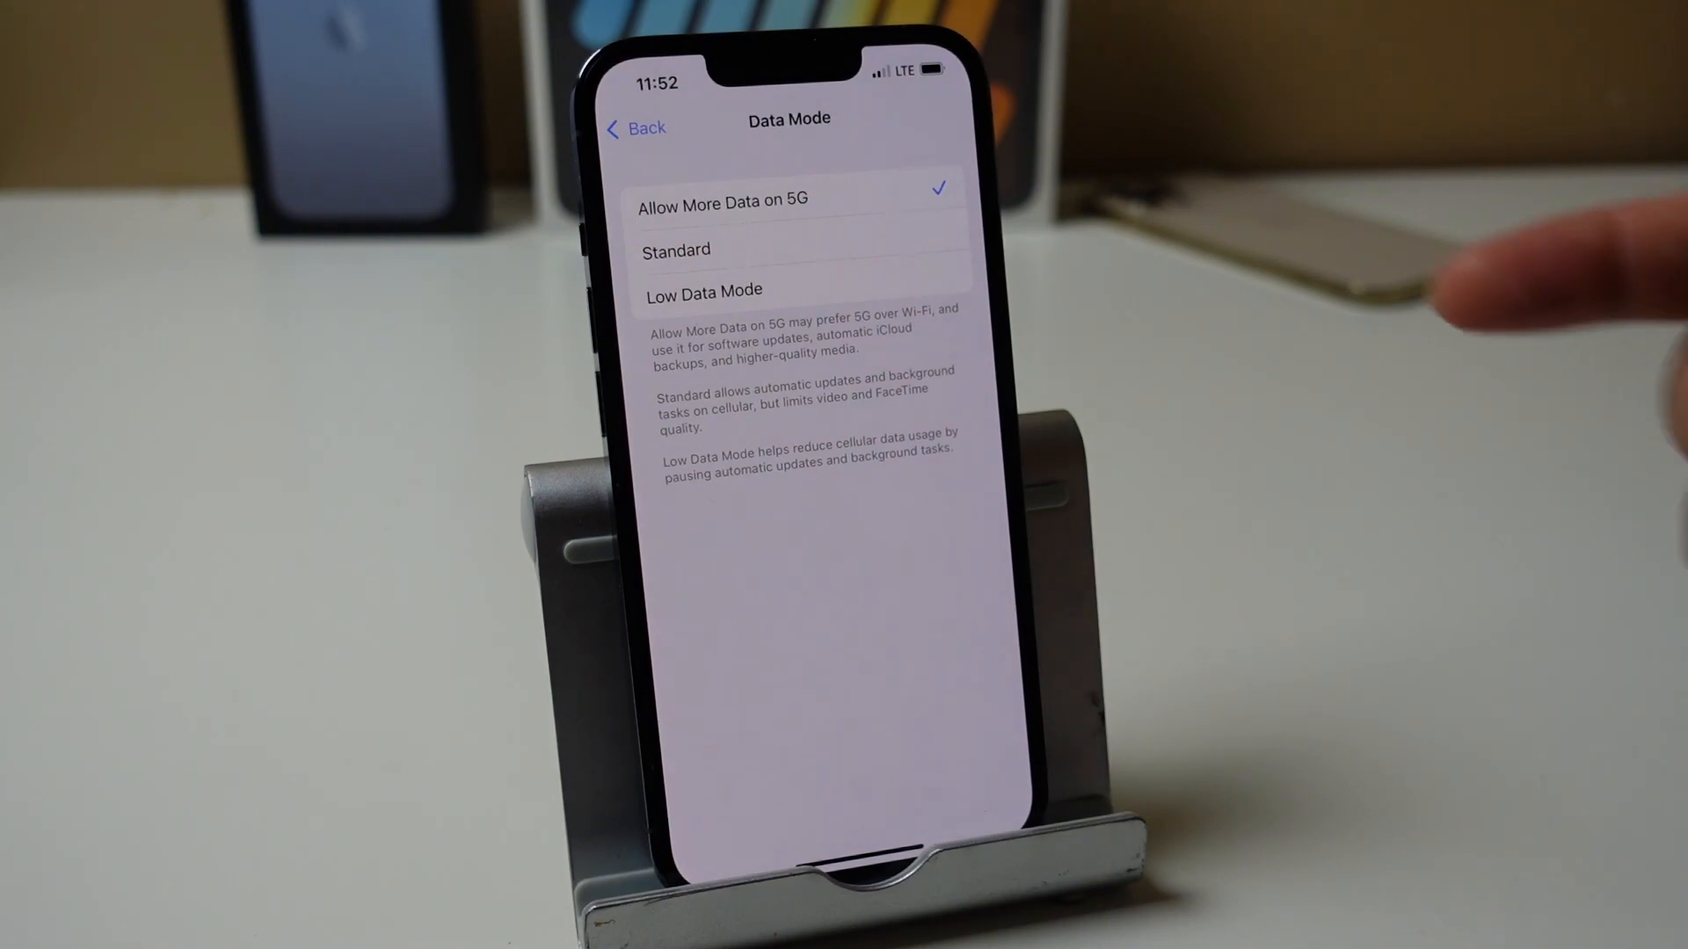
mouse_move(1485, 269)
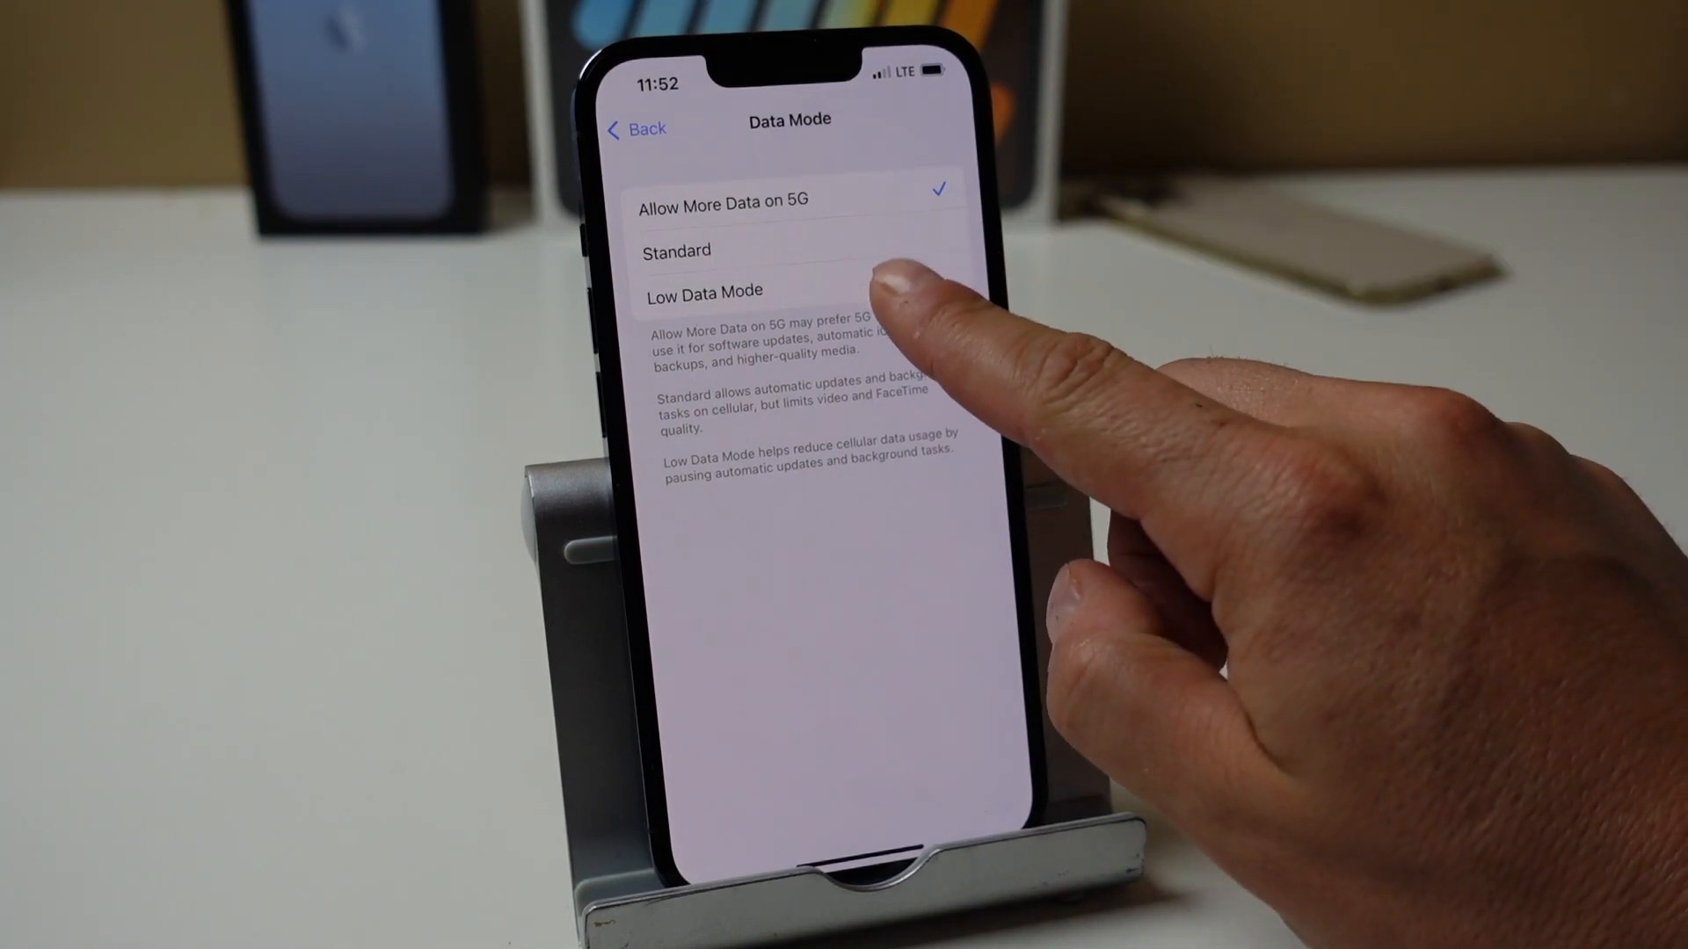
click(703, 290)
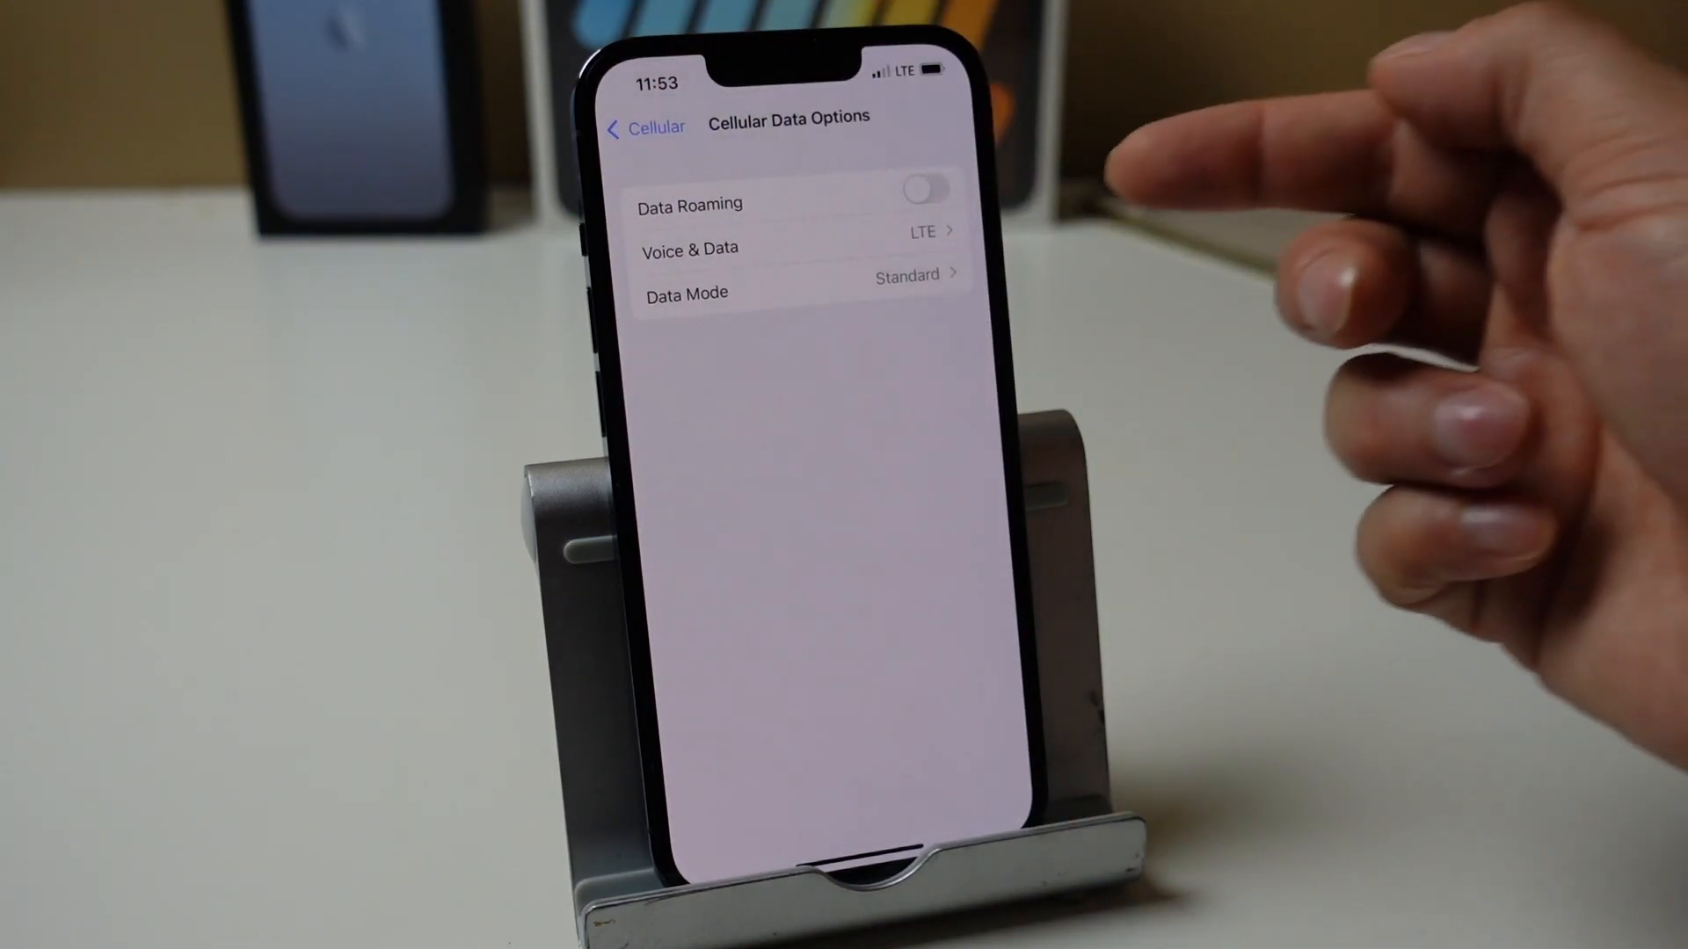
Switch Voice & Data to 5G Auto and return to Cellular Data Options with Standard data mode
click(755, 248)
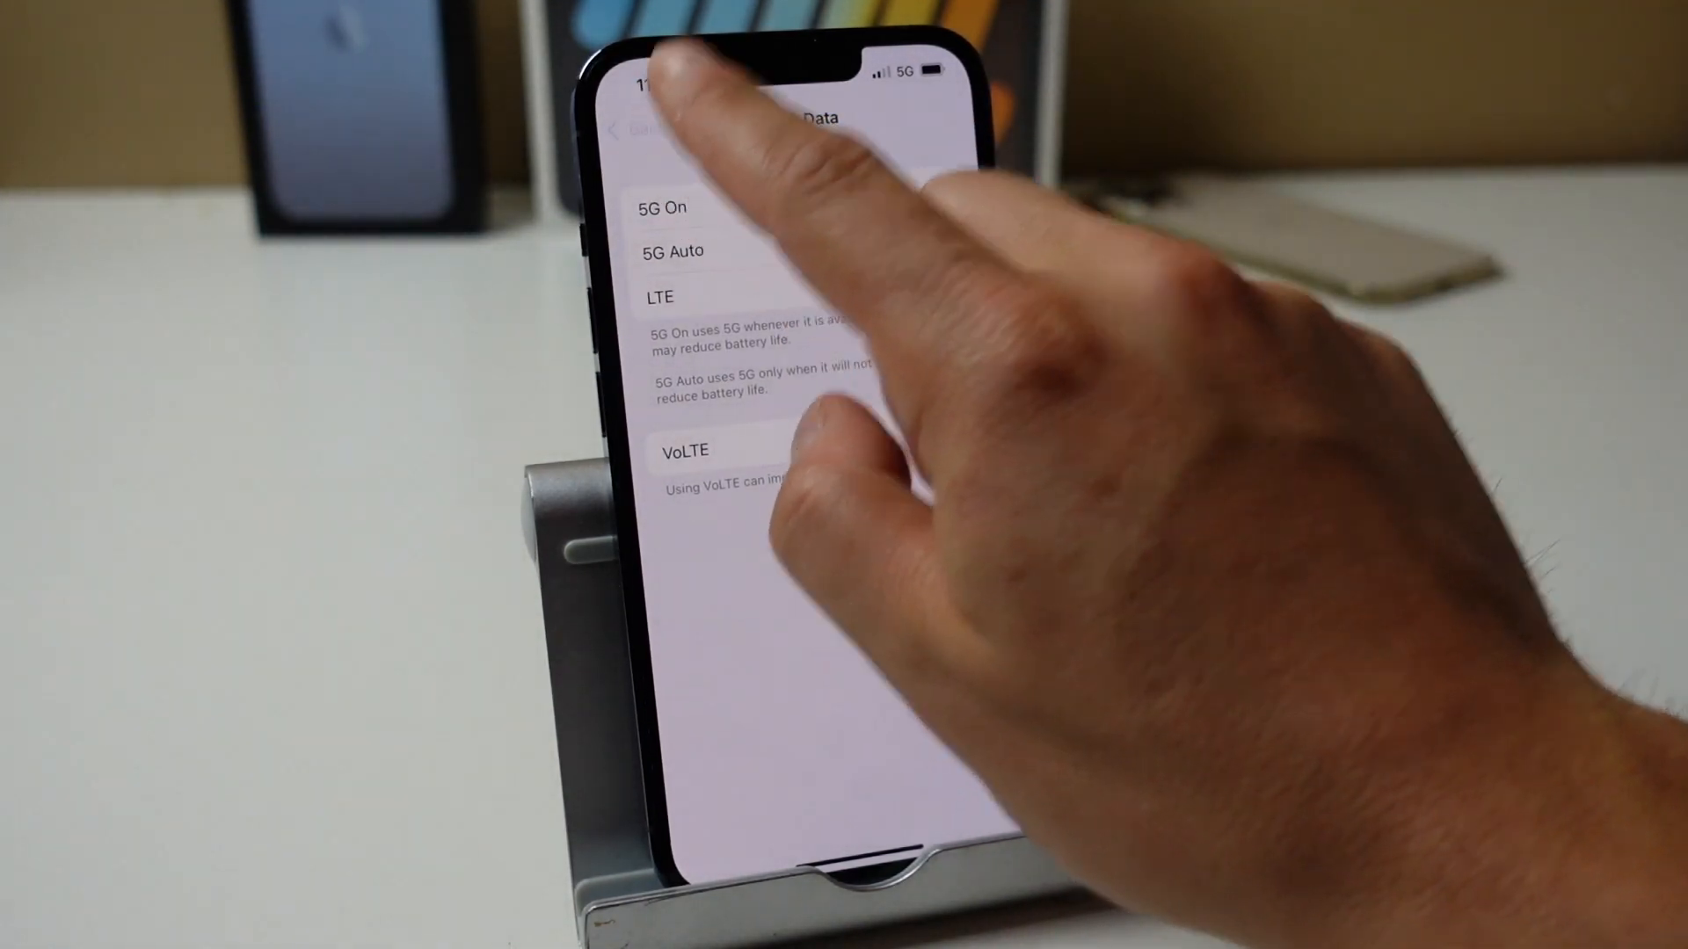
click(640, 129)
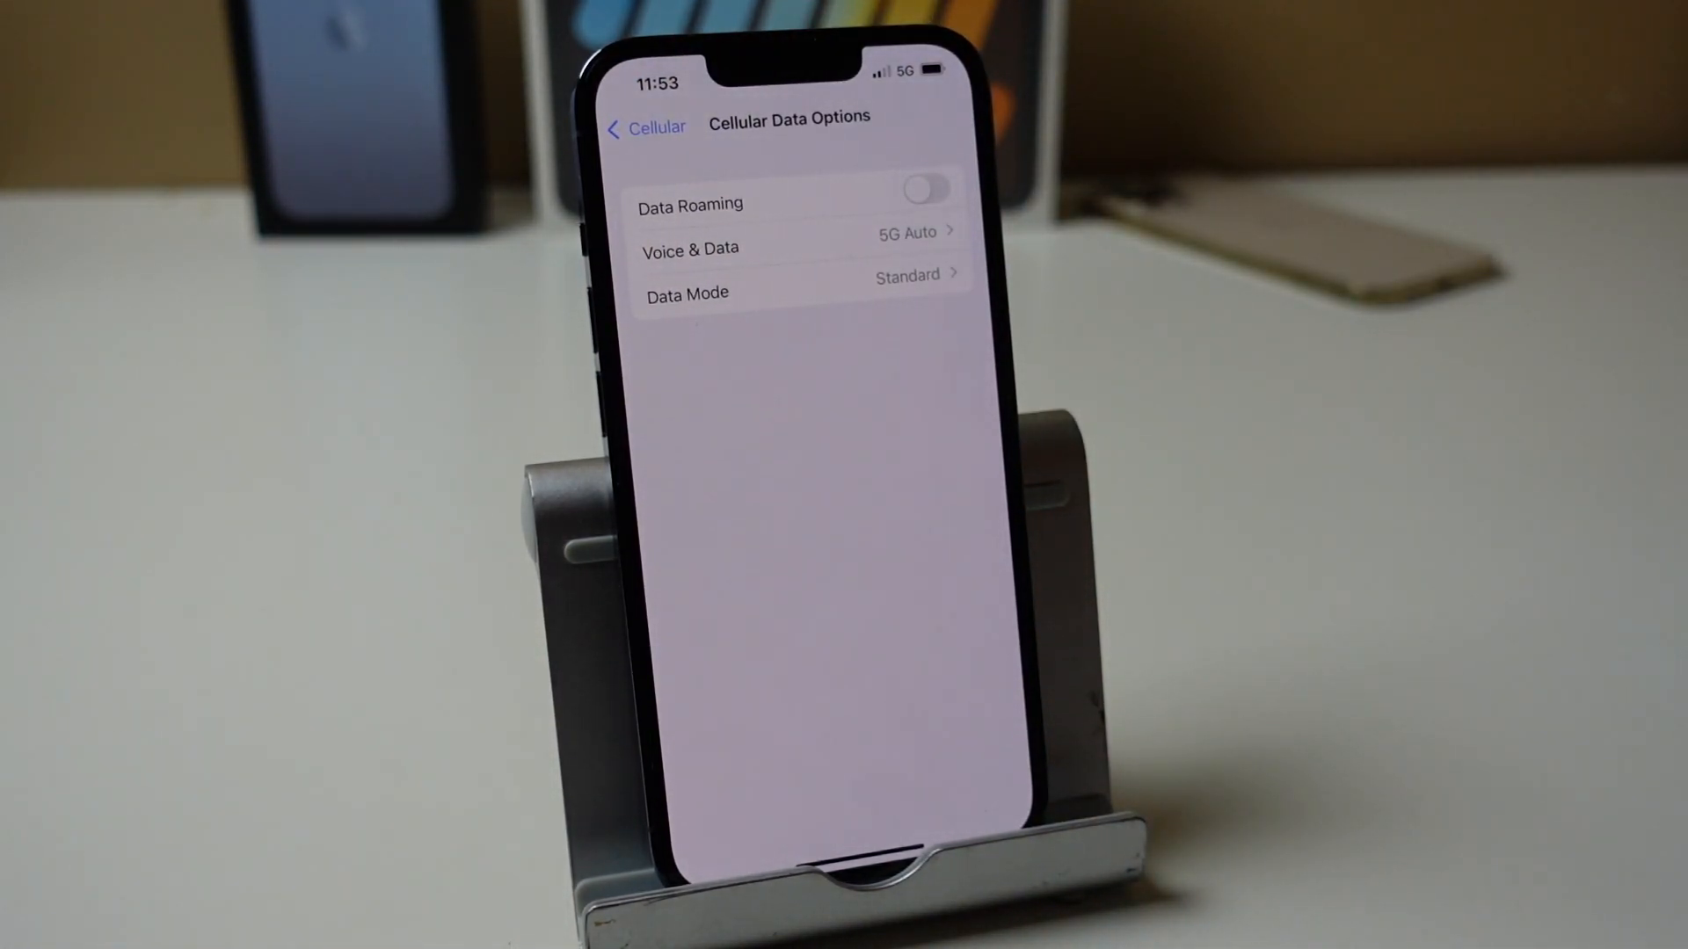